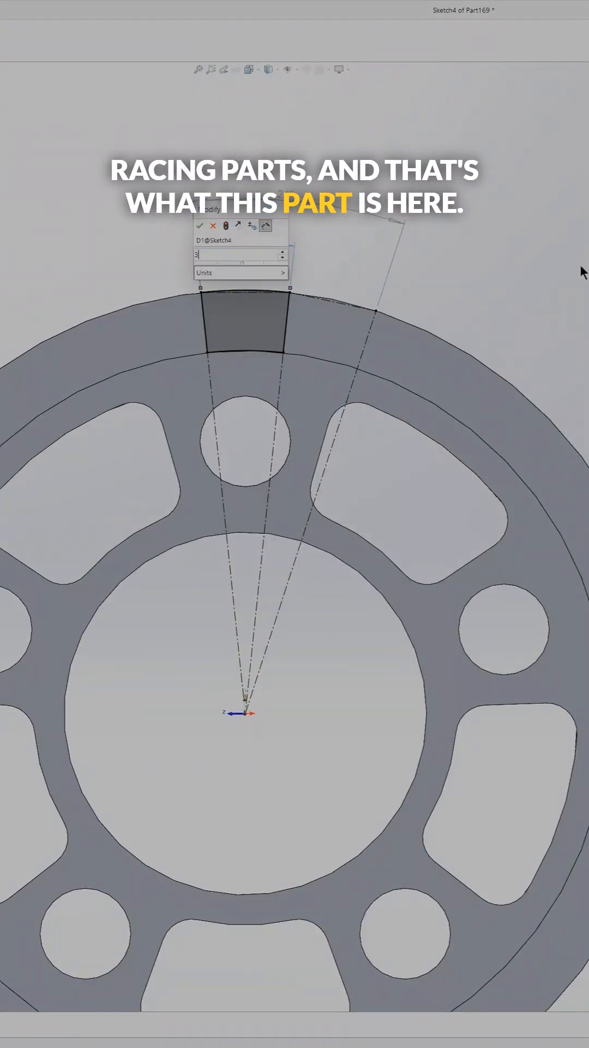
- Accept the rectangular tab's angular dimension and exit the rim sketch
{"action": "left_click", "coordinate": [199, 225]}
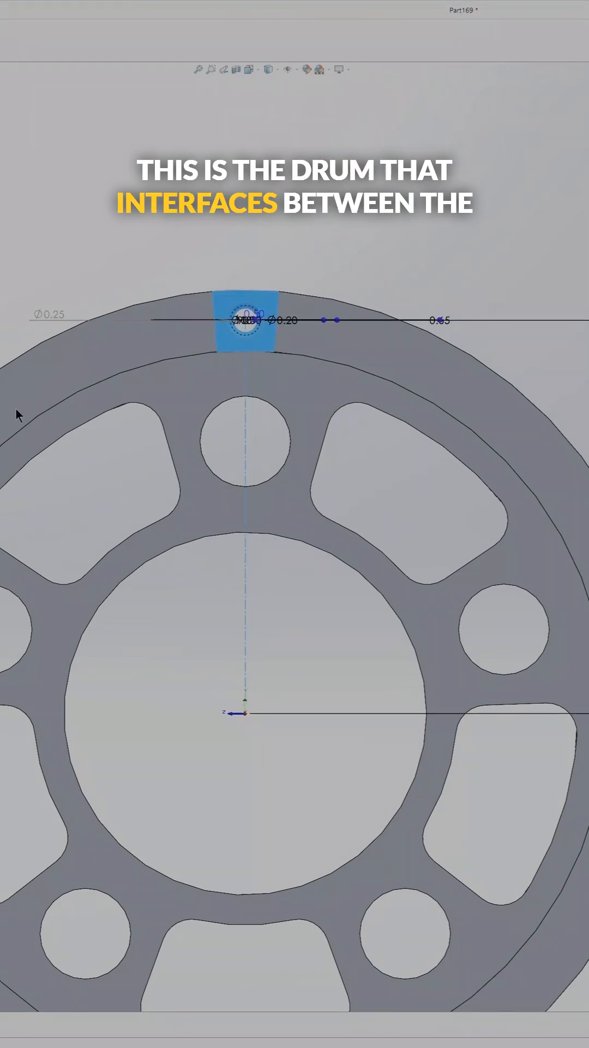